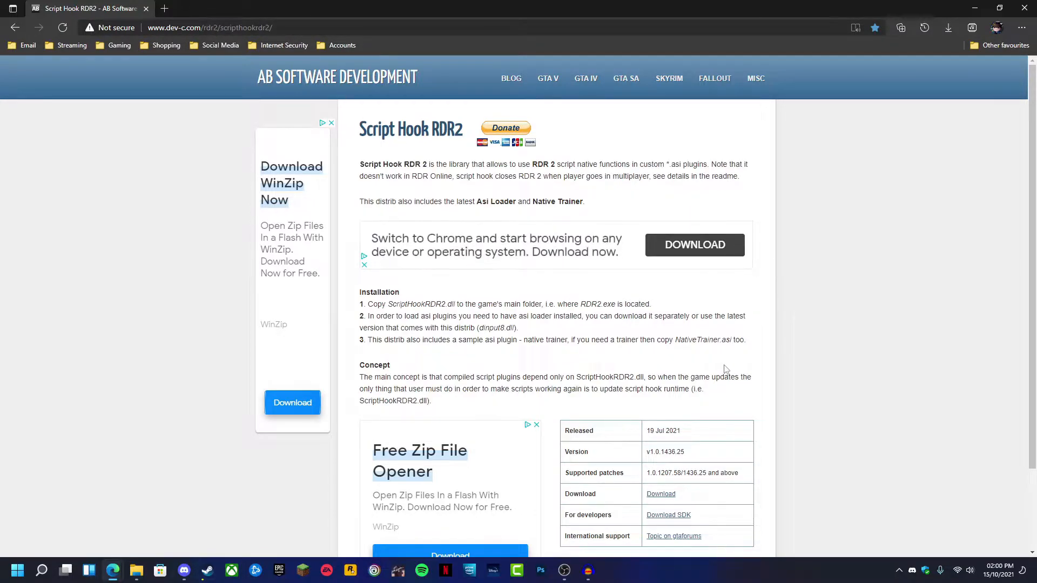
Step: Open the ScriptHookRDR2_1.0.1436.25.zip archive from the desktop to view its contents
scroll(down, 3)
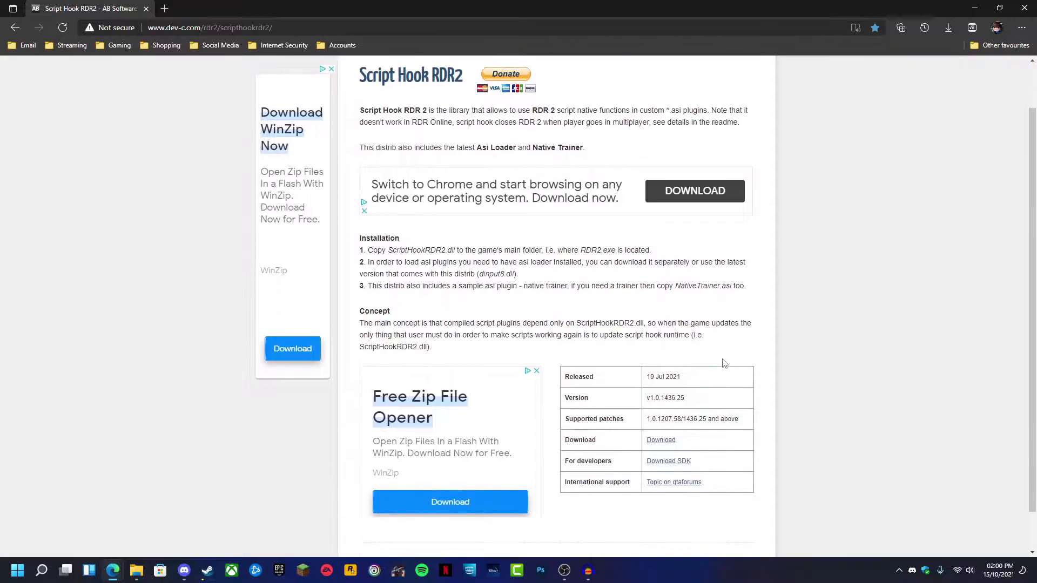
scroll(down, 3)
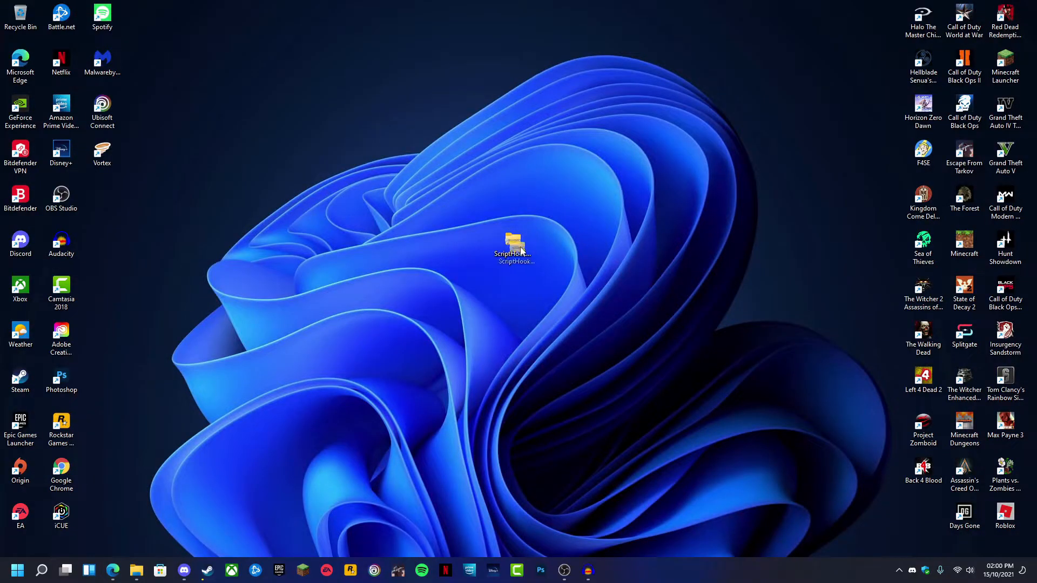
click(511, 248)
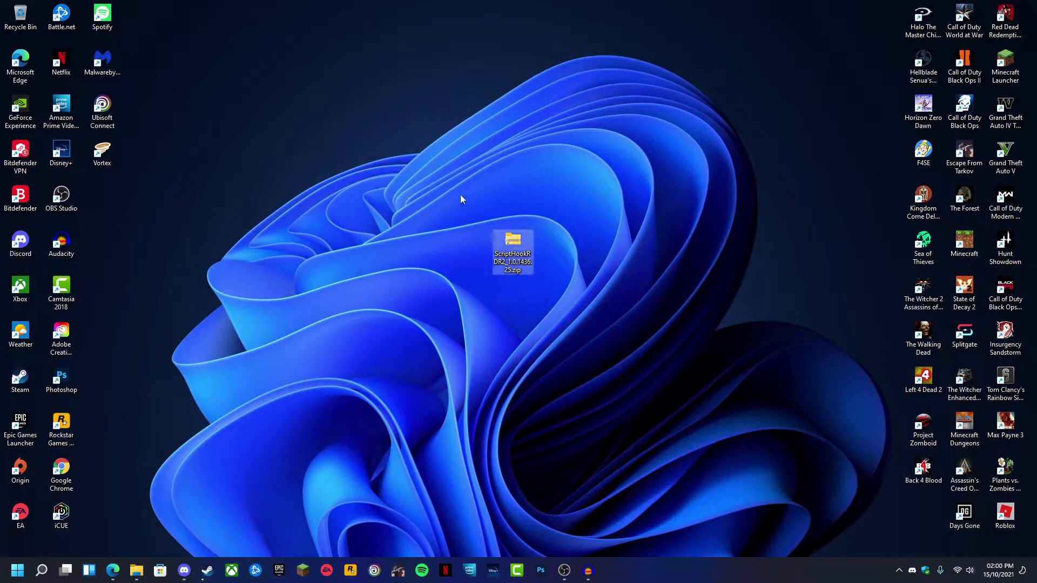
click(512, 252)
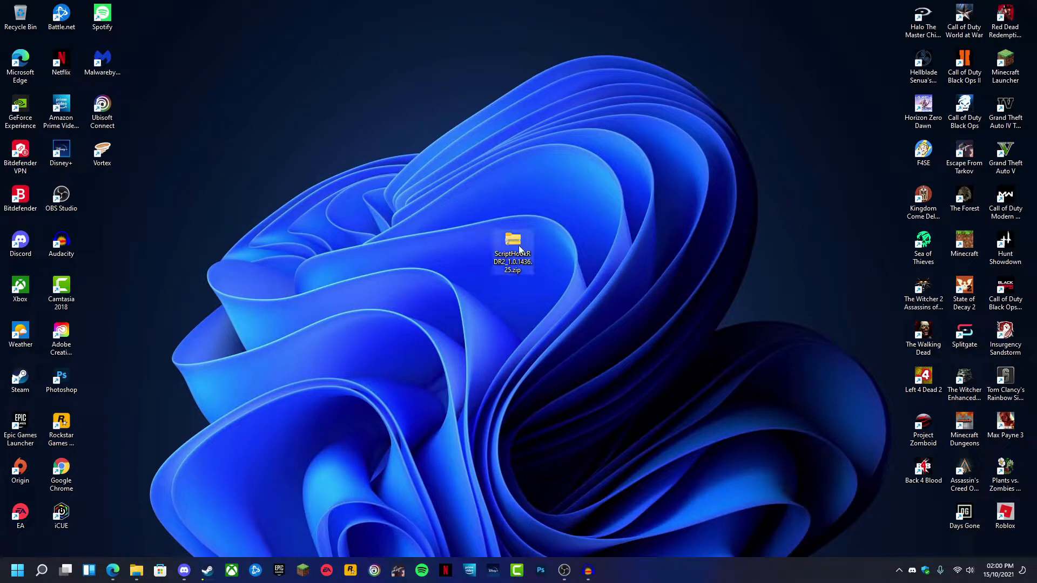
right_click(512, 252)
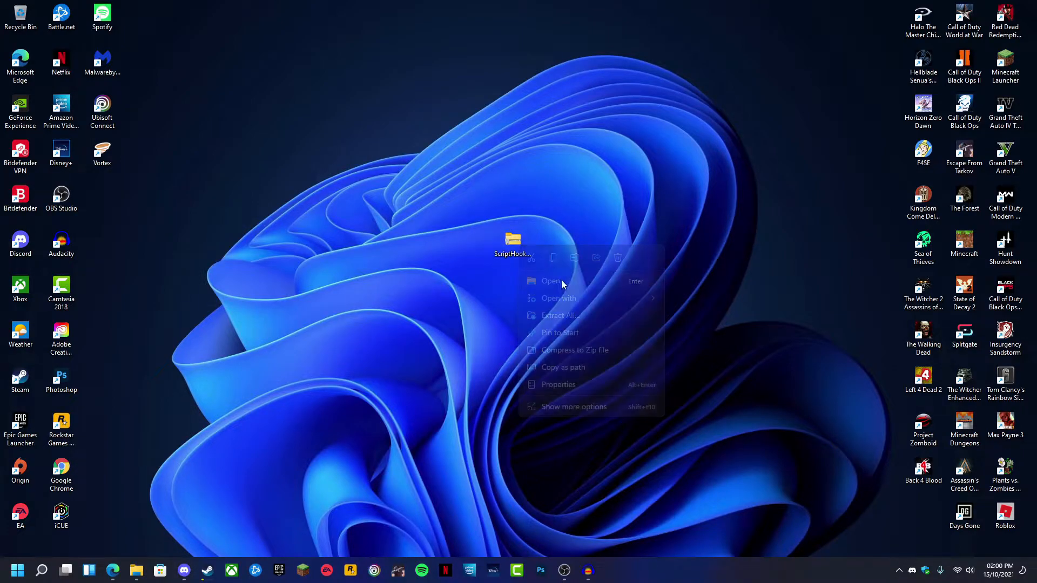
click(551, 281)
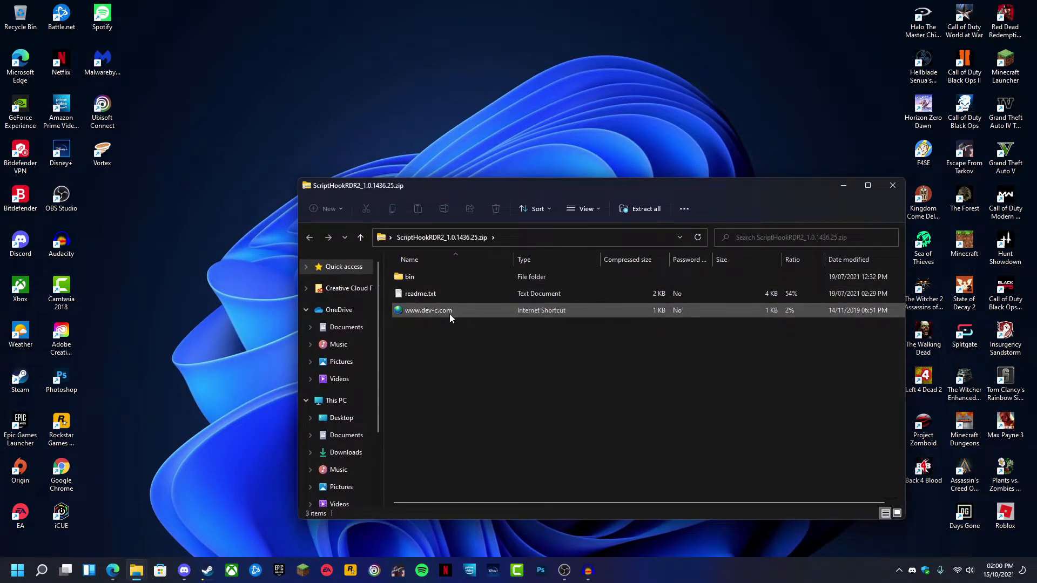
Step: Enter the zip's bin folder and bring up Red Dead Redemption 2's properties in Steam
drag(355, 185, 453, 195)
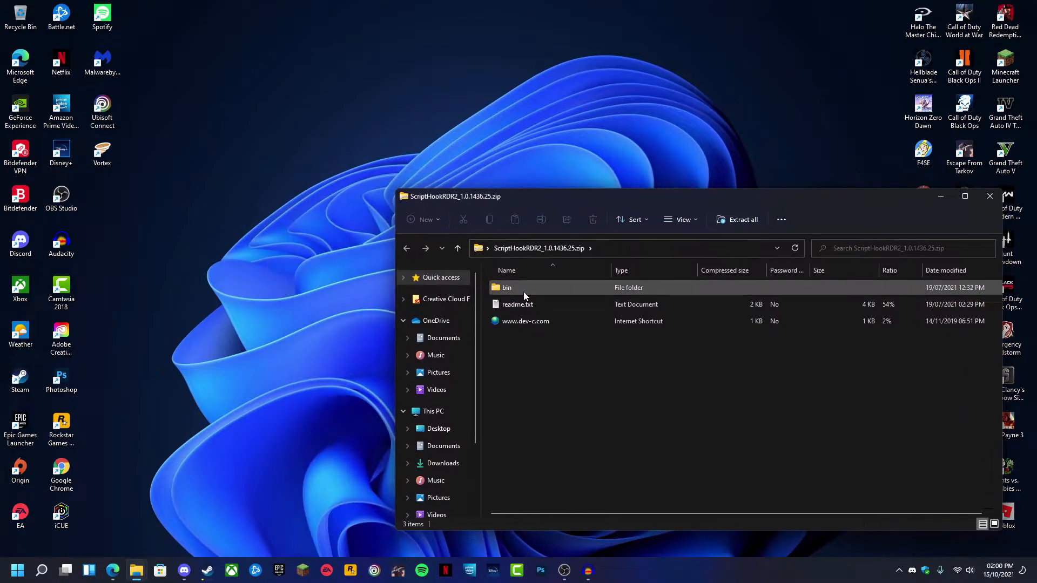
double_click(506, 287)
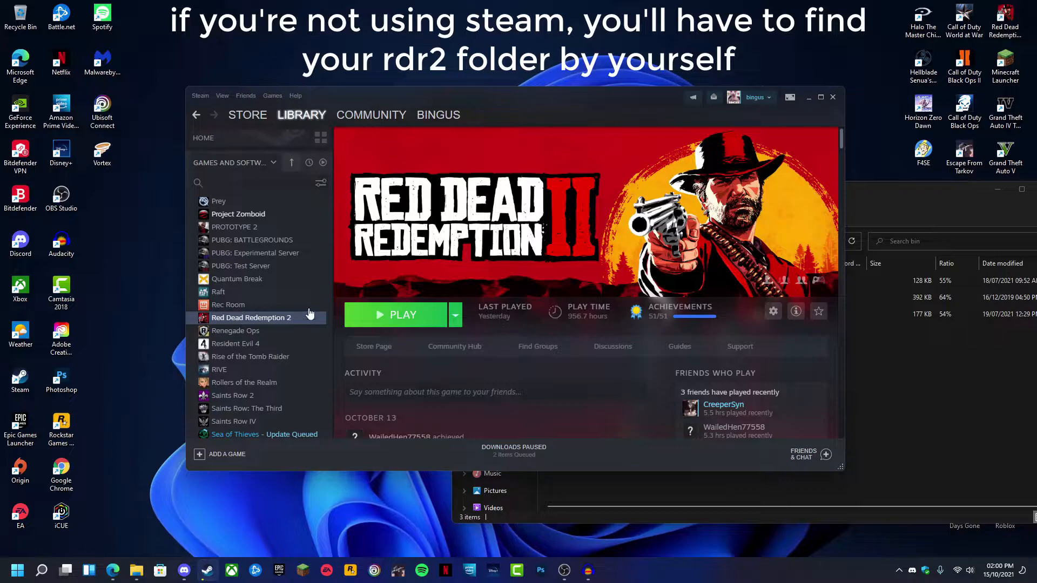
right_click(250, 317)
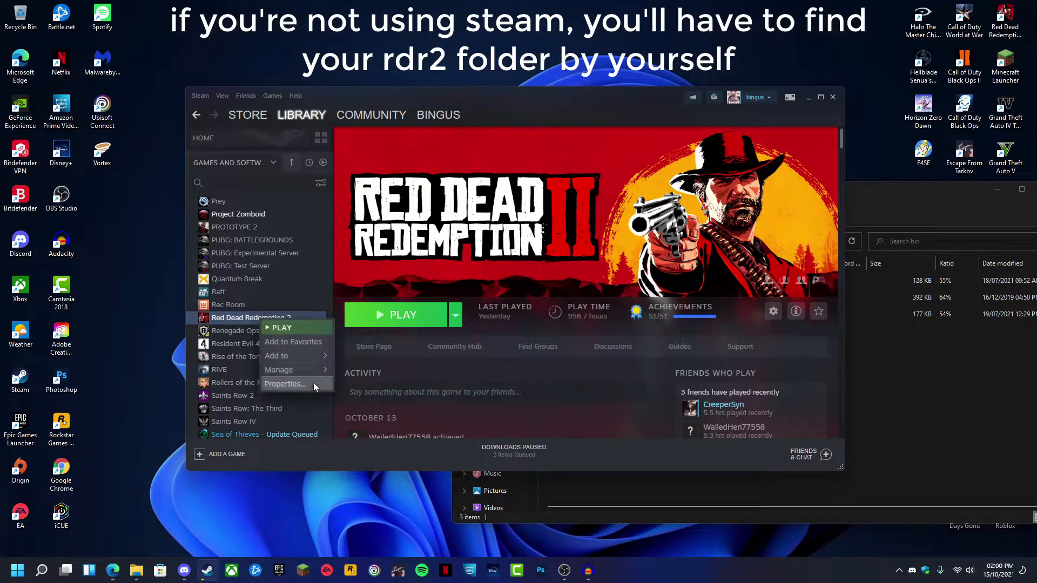
click(284, 384)
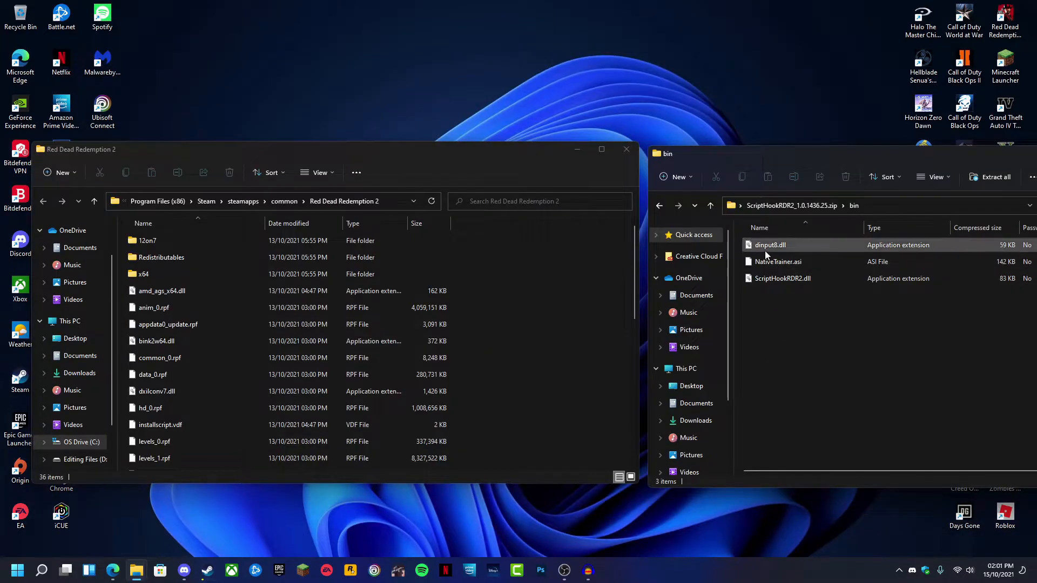
Step: Select dinput8.dll and ScriptHookRDR2.dll in bin for copying into the game folder
click(782, 278)
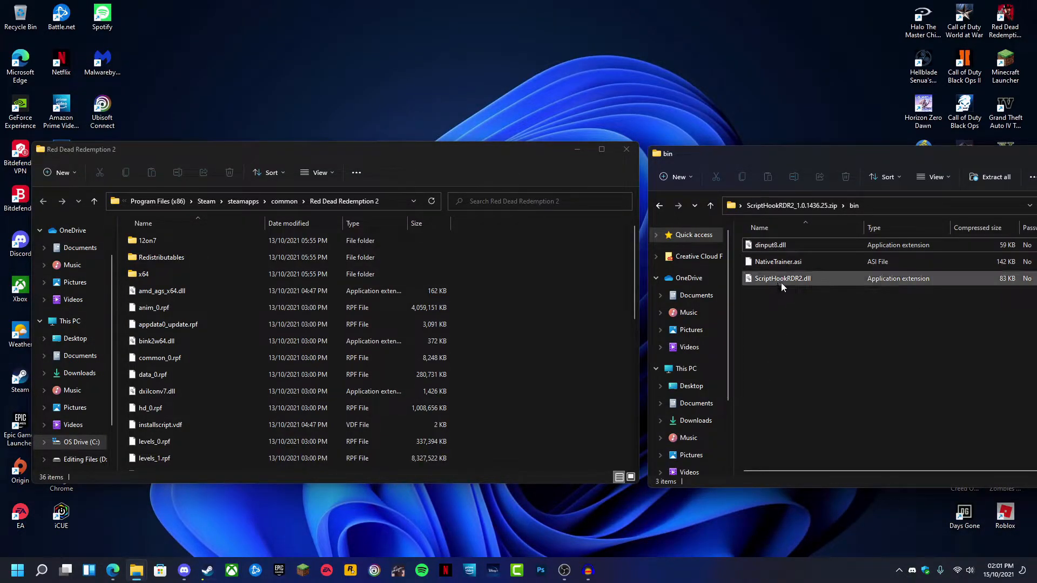
click(770, 246)
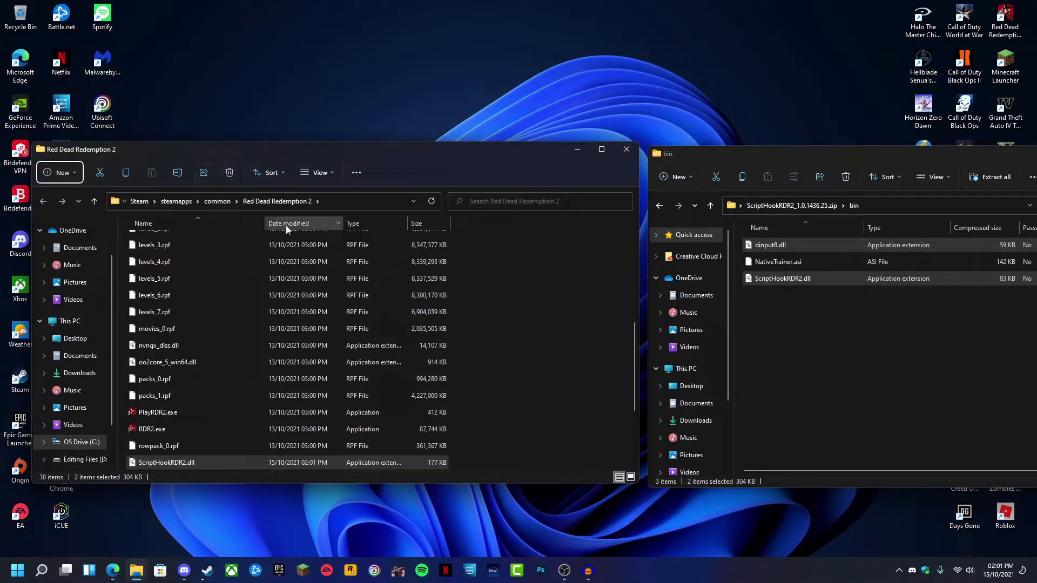
scroll(down, 3)
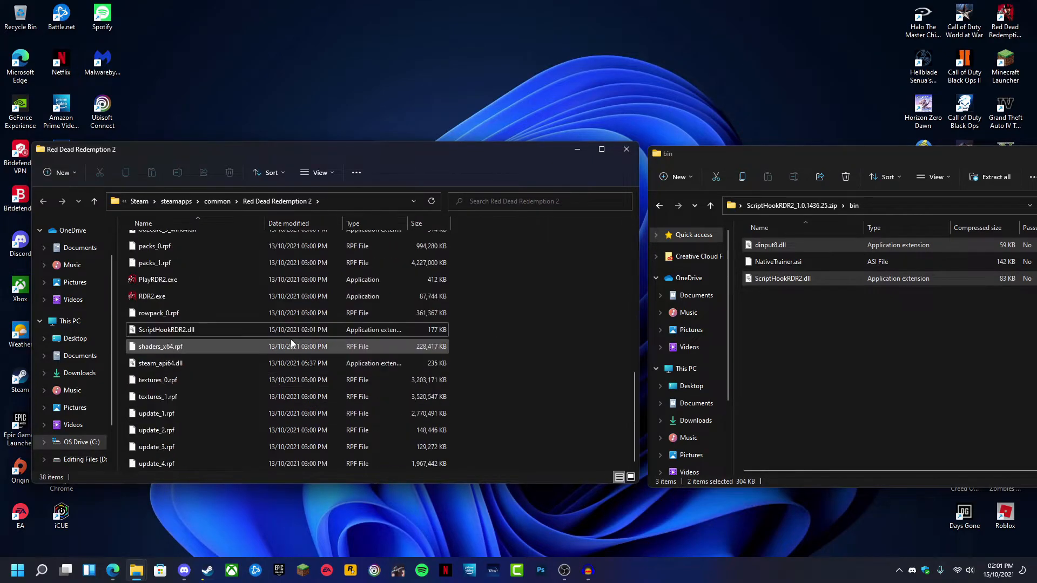